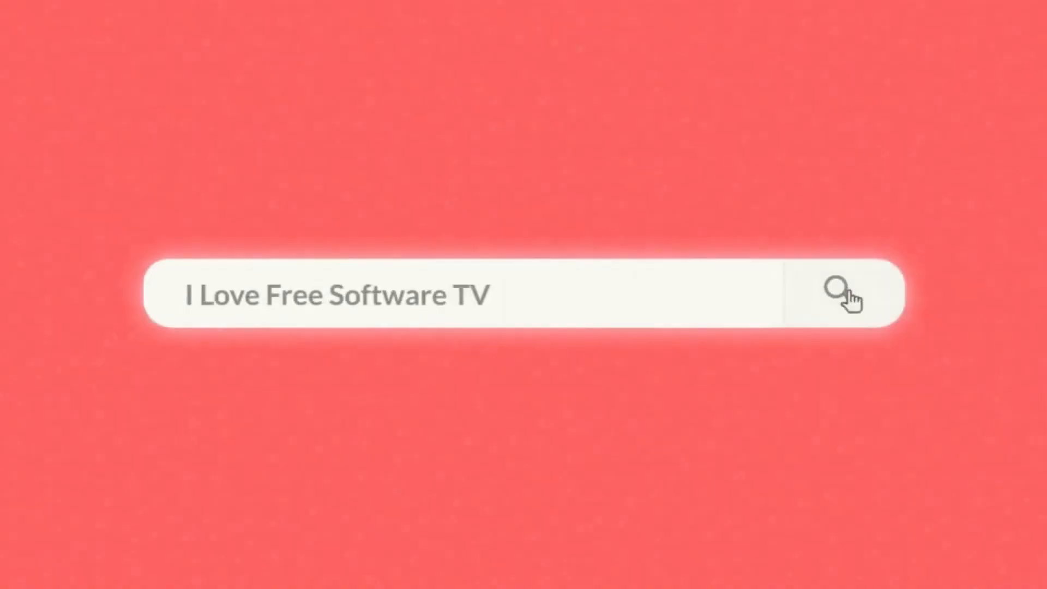
Show Task Manager's Details list and find lsass.exe running under SYSTEM
left_click(837, 291)
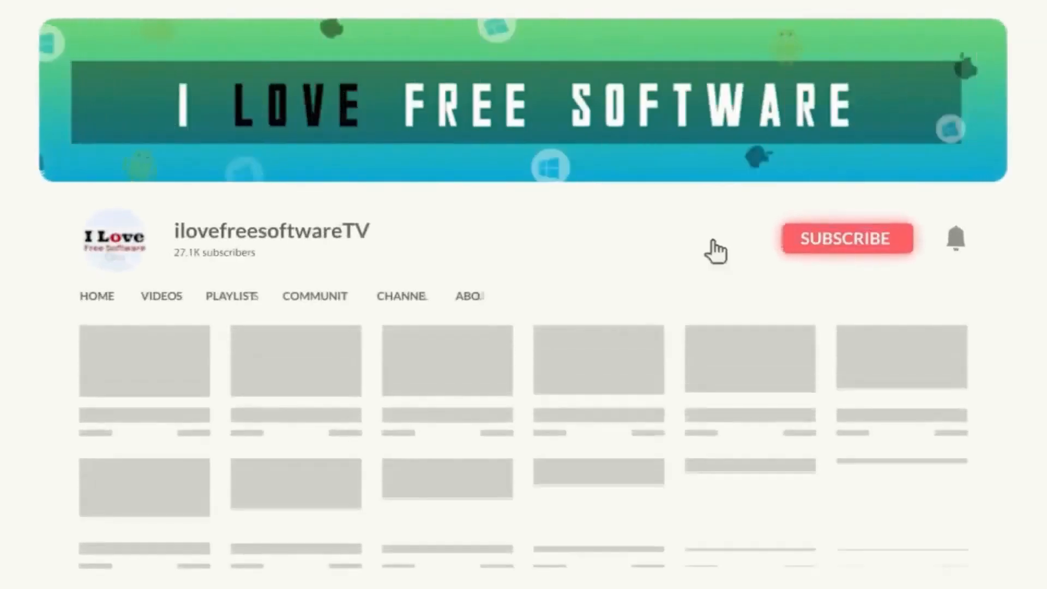
left_click(847, 238)
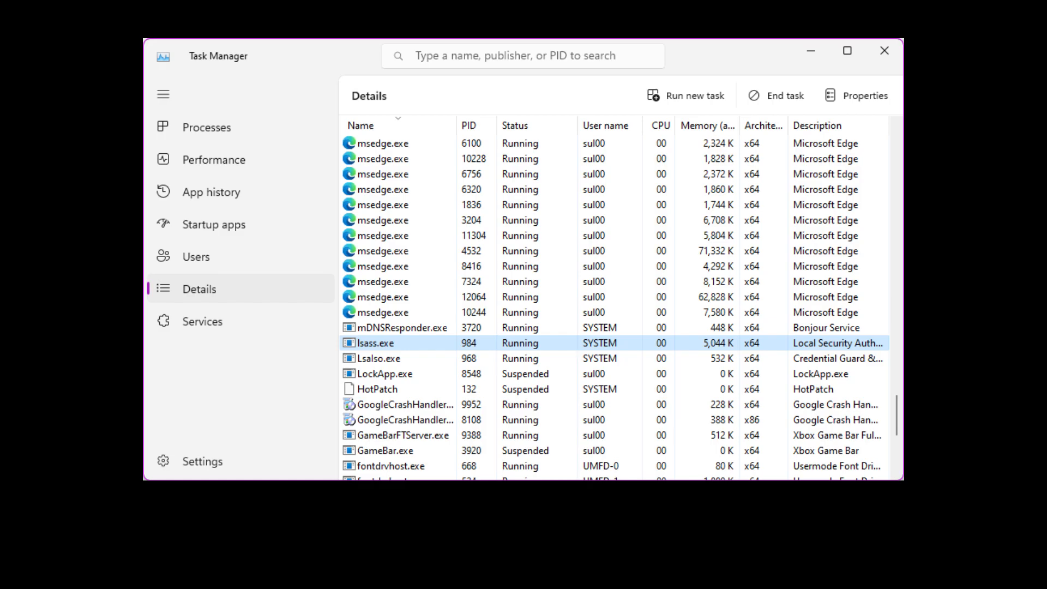
Launch the pinned Settings app from the Start menu
left_click(884, 52)
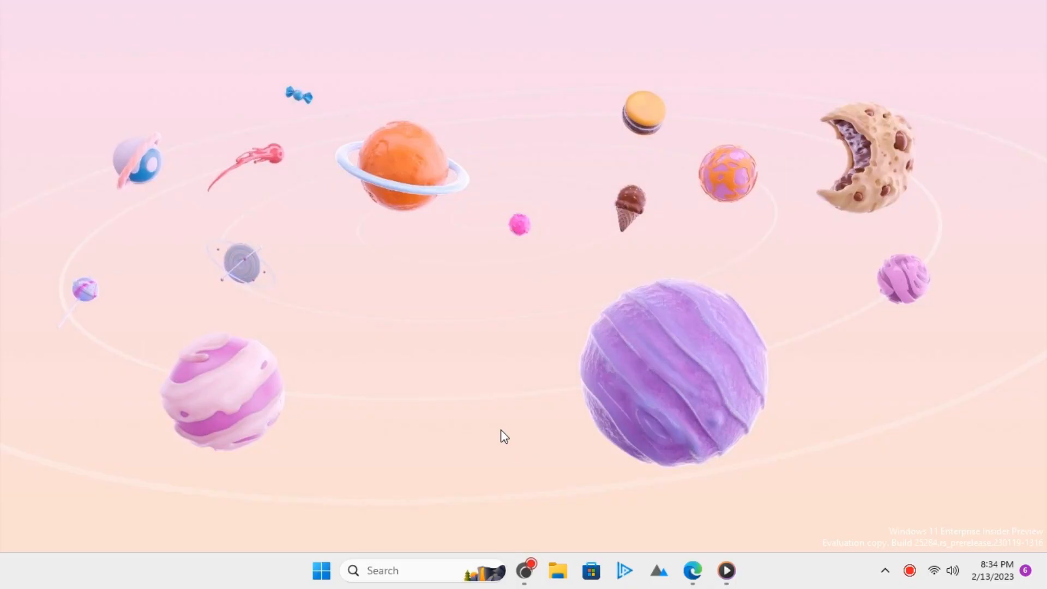
left_click(322, 586)
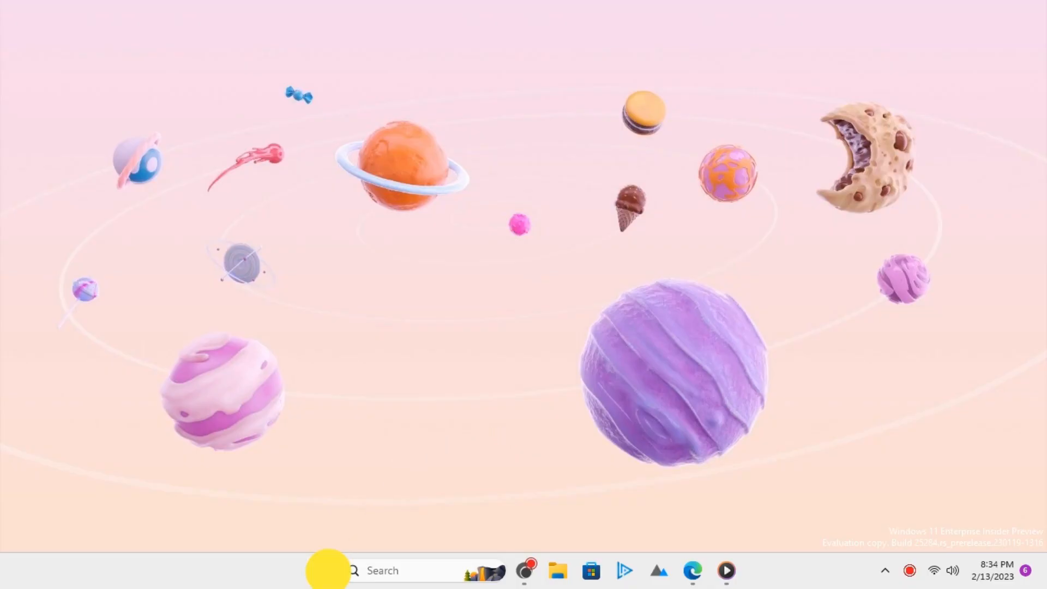
left_click(322, 586)
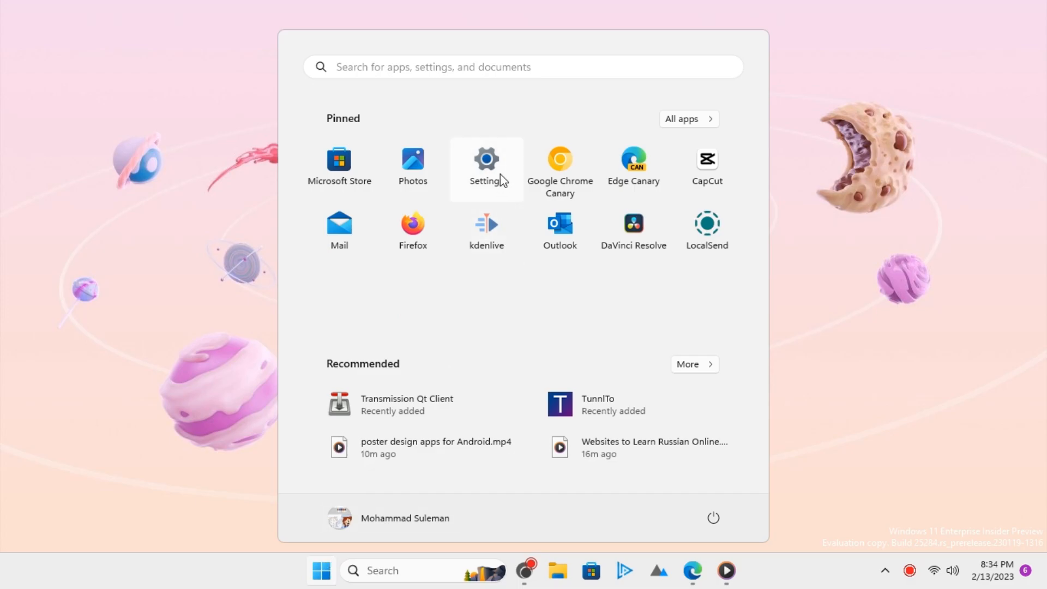
left_click(487, 161)
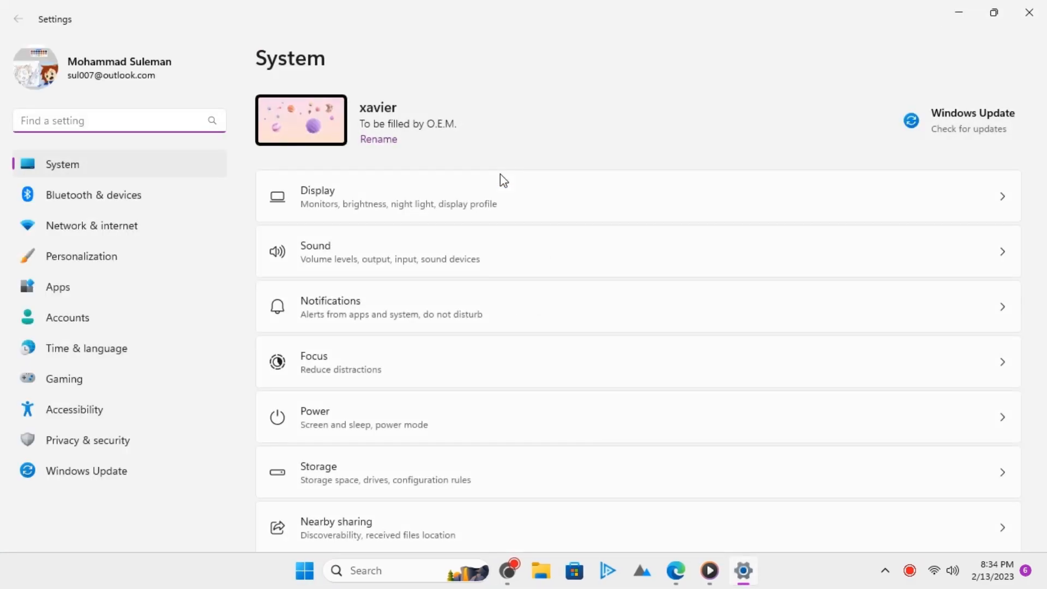
Search Settings for 'windows security' and open the Windows Security result
type("window ssecurity")
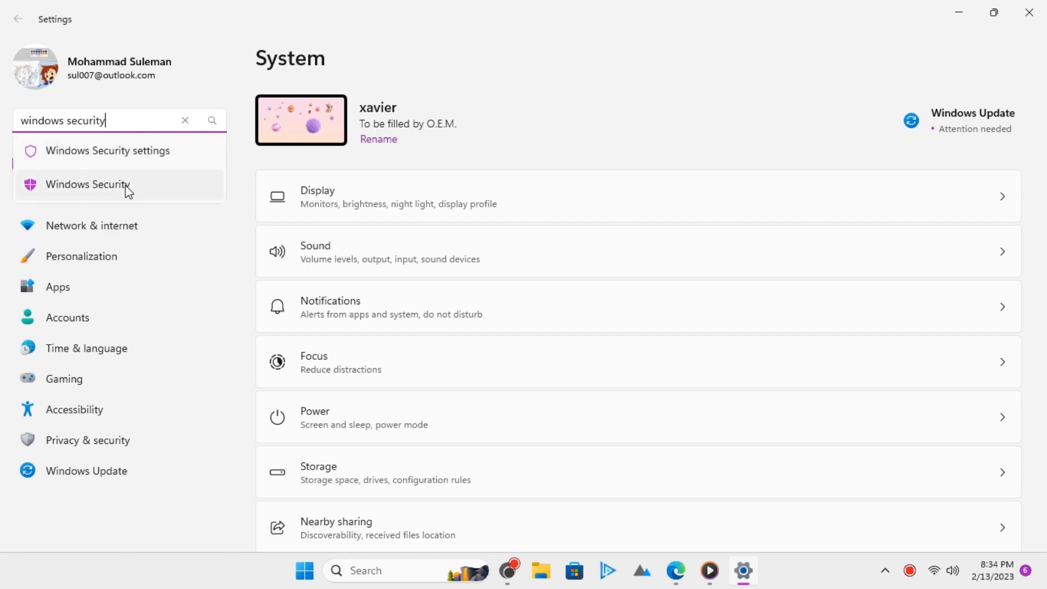
left_click(92, 185)
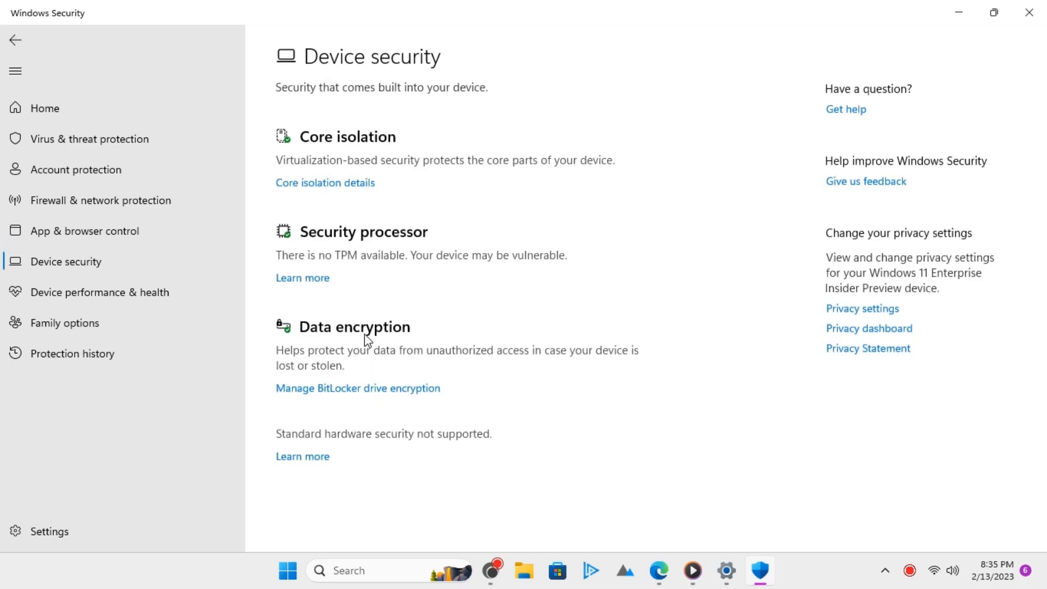
Open Core isolation details and switch Local Security Authority protection On
left_click(325, 183)
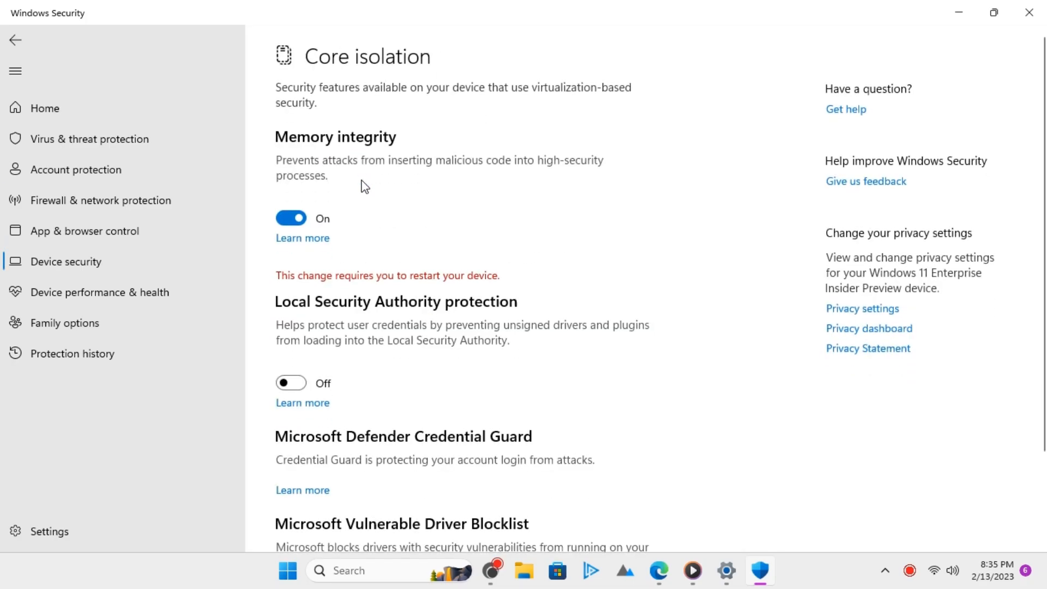
mouse_move(366, 305)
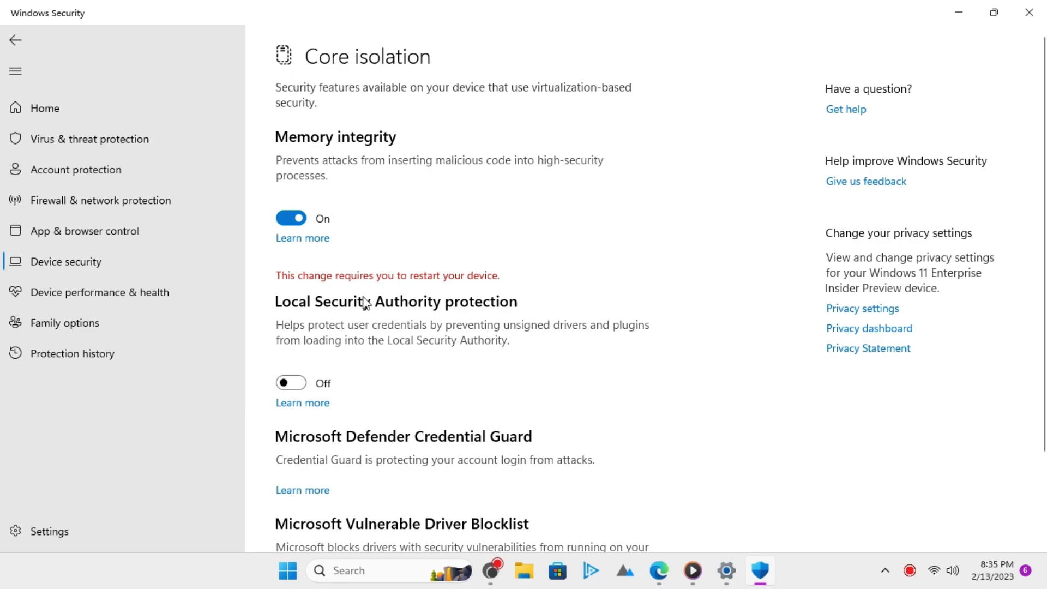
mouse_move(383, 358)
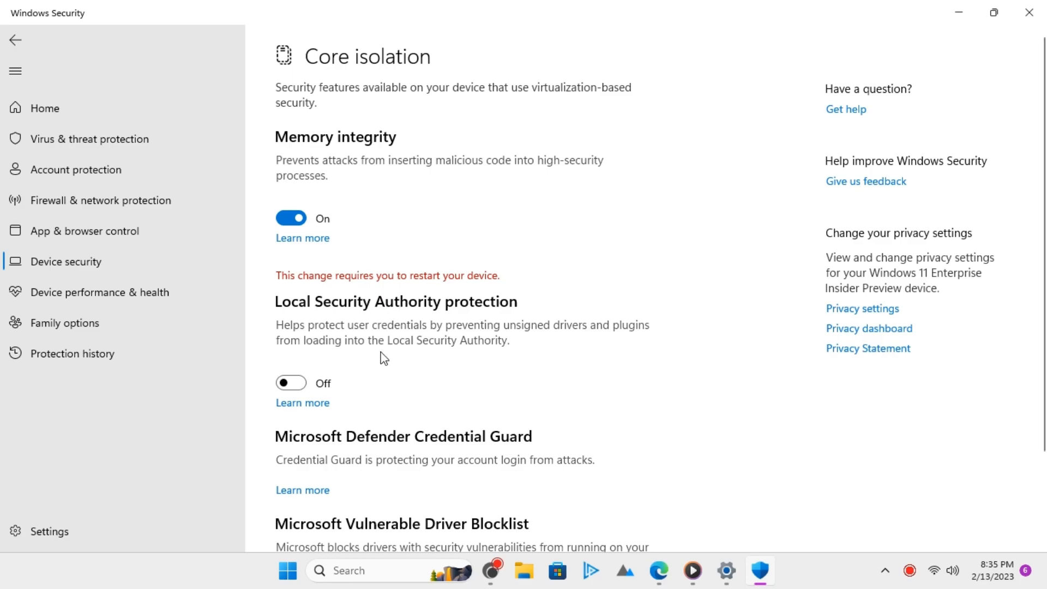
left_click(291, 383)
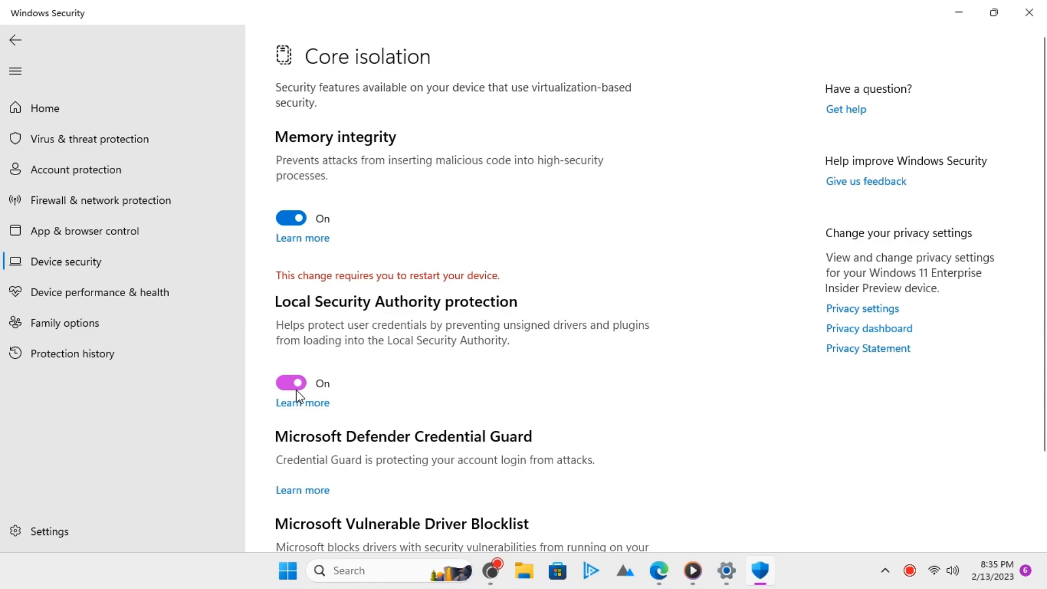